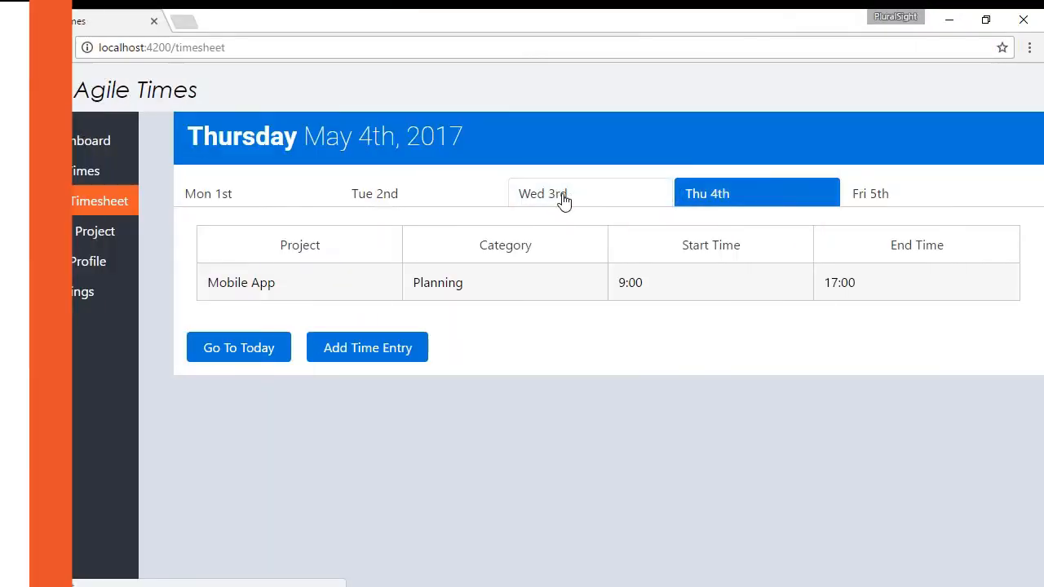
# Step: Switch the timesheet to Wednesday May 3rd 2017 and begin a new entry in the Create Time wizard
pyautogui.click(542, 193)
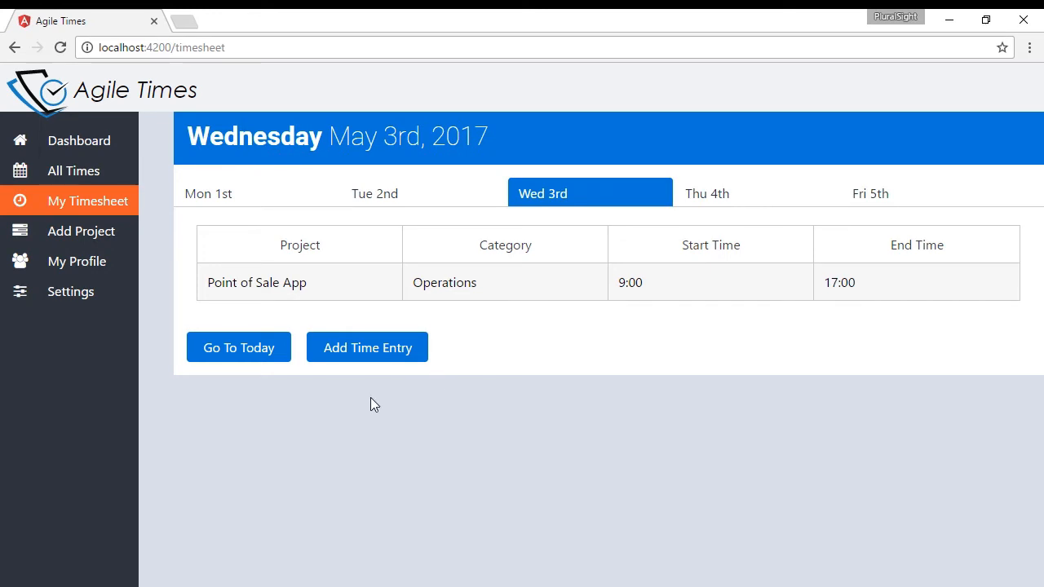
pyautogui.moveTo(367, 348)
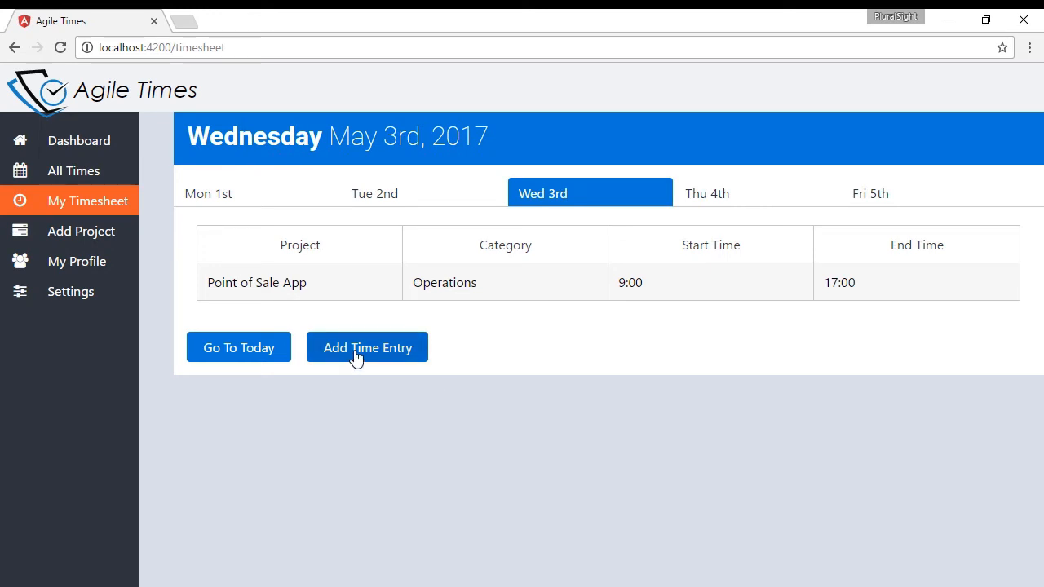
pyautogui.click(367, 347)
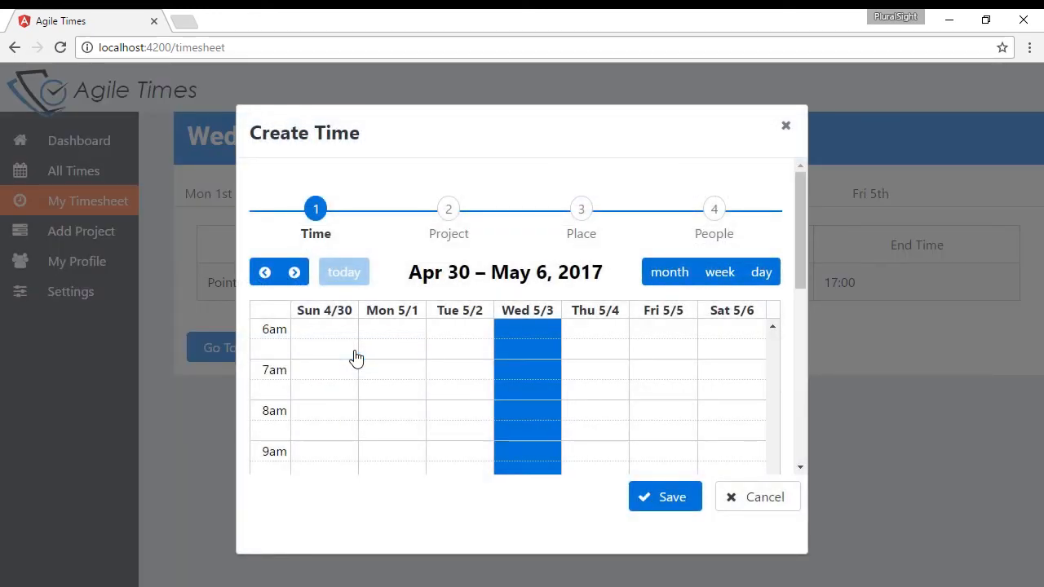